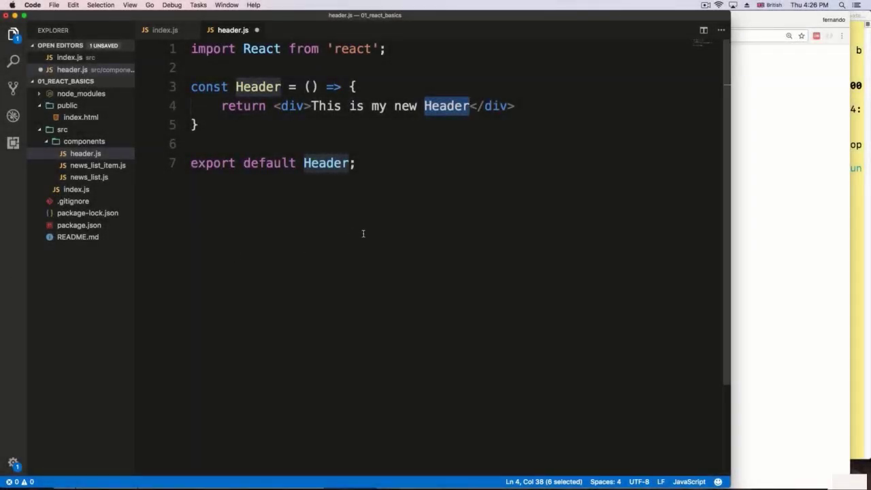
pyautogui.moveTo(432, 162)
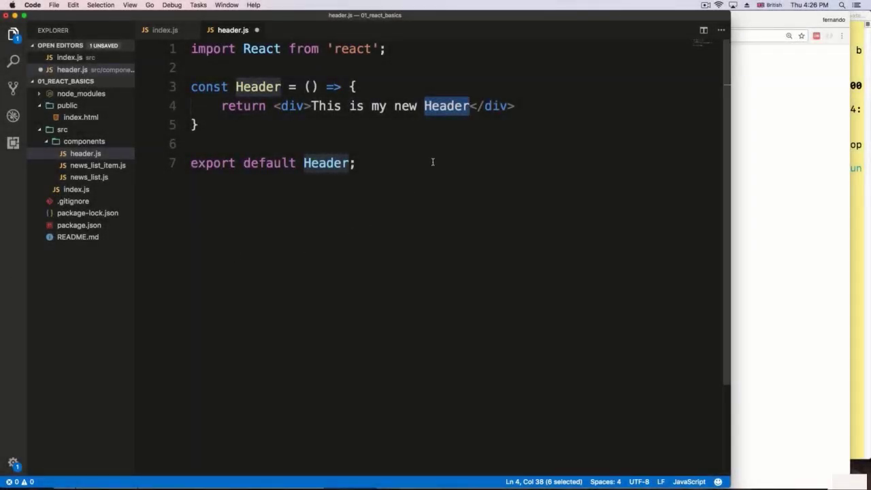
pyautogui.moveTo(433, 149)
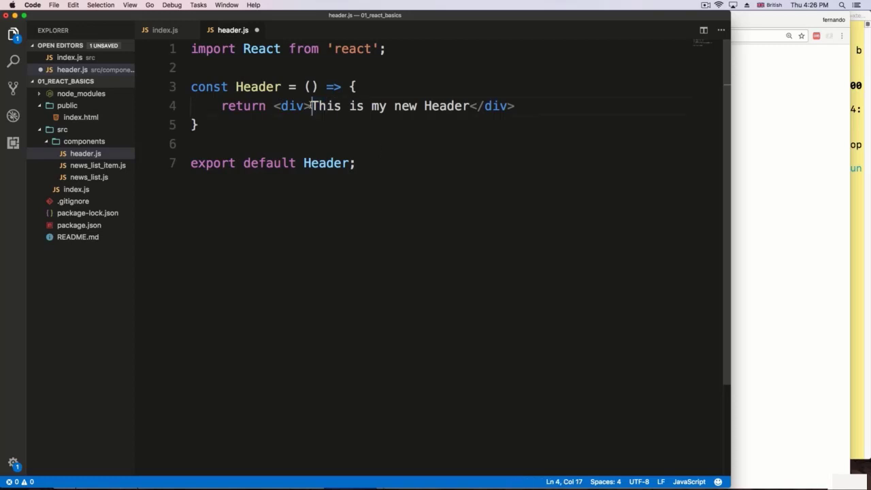
# - Replace 'This is my new Header' with 'The date is {Date.now()}' and save header.js
pyautogui.moveTo(312, 106); pyautogui.dragTo(468, 105)
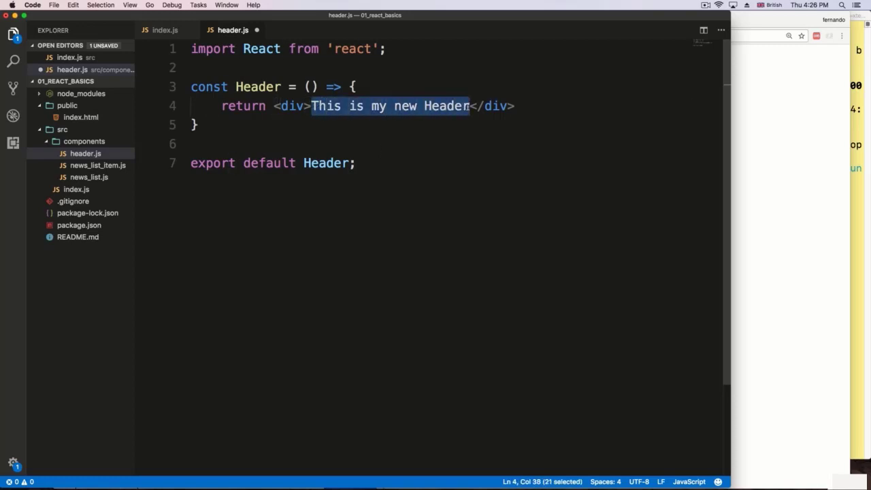
pyautogui.write('Th')
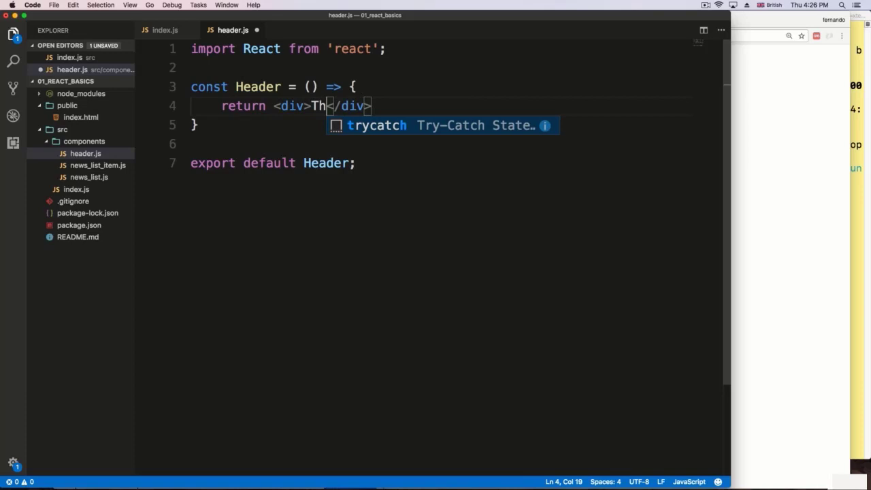
pyautogui.write('e date is')
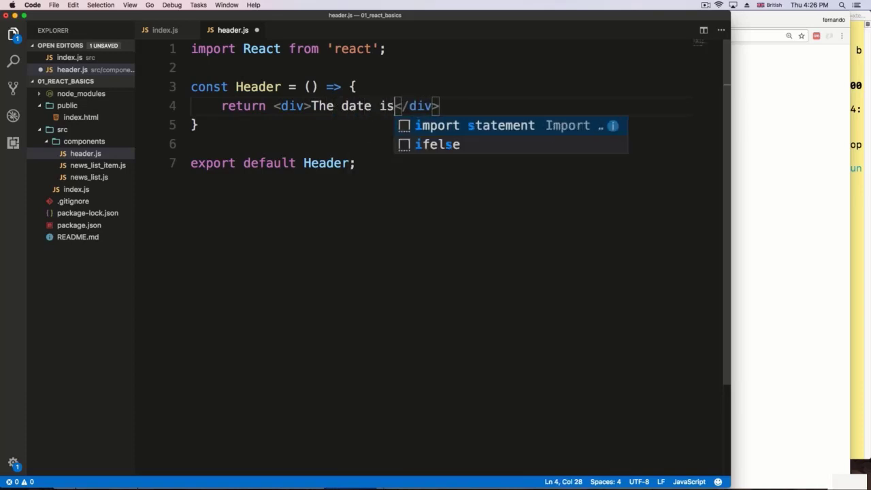
pyautogui.write('{}')
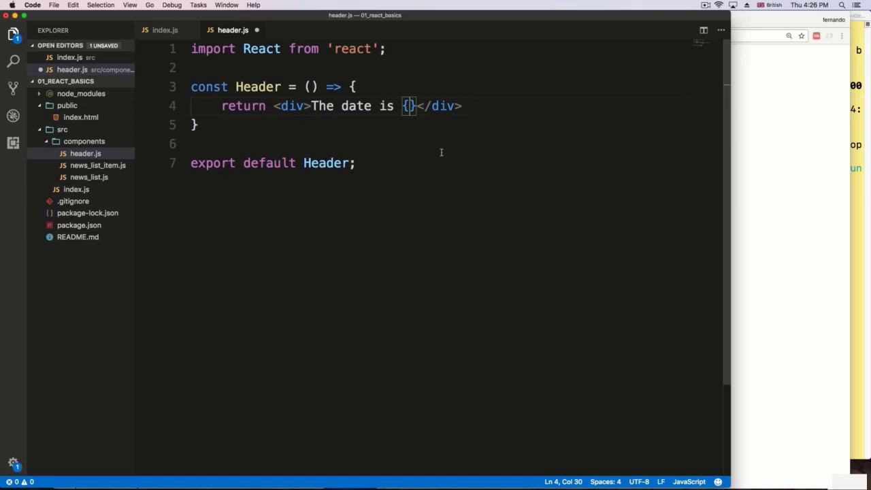
pyautogui.moveTo(849, 187)
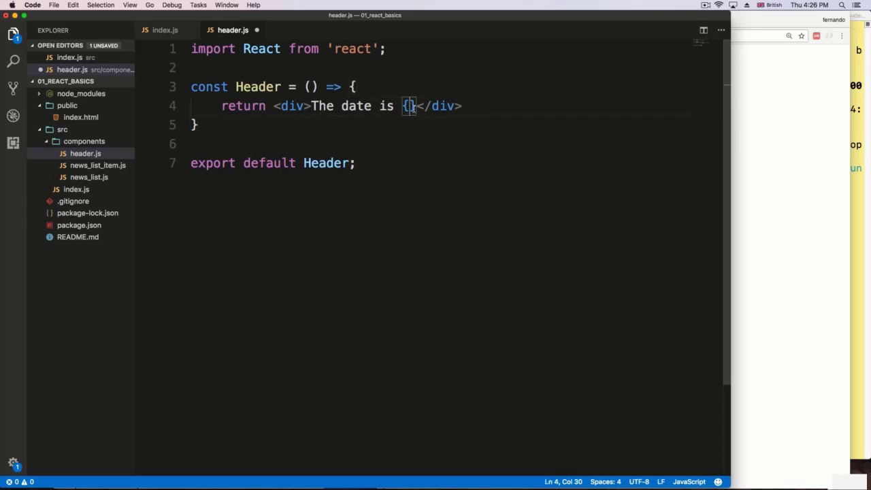
pyautogui.write('D')
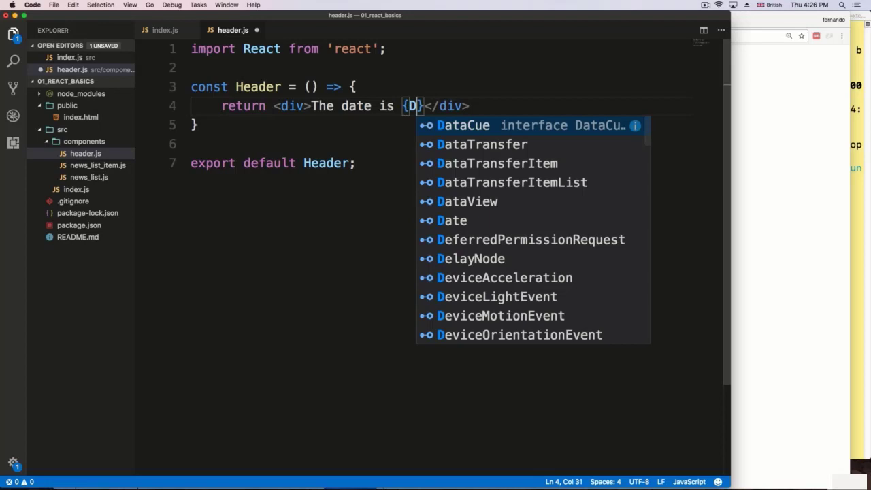
pyautogui.write('ate.n')
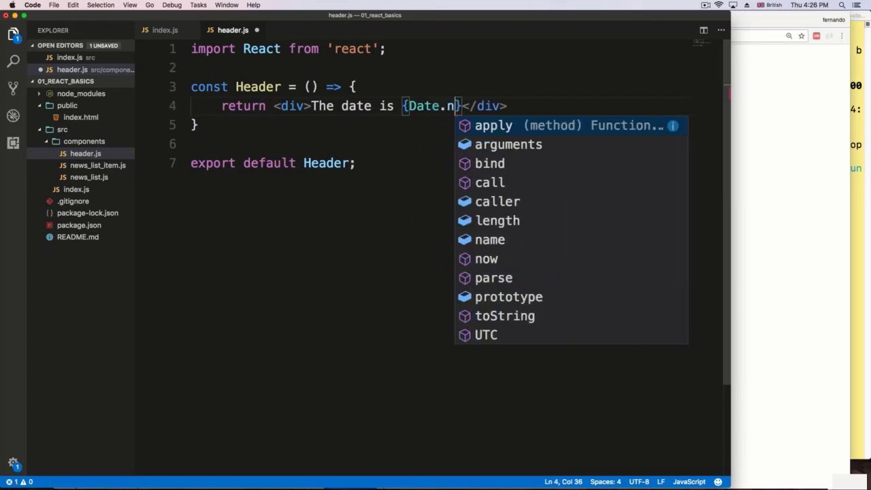
pyautogui.write('ow()')
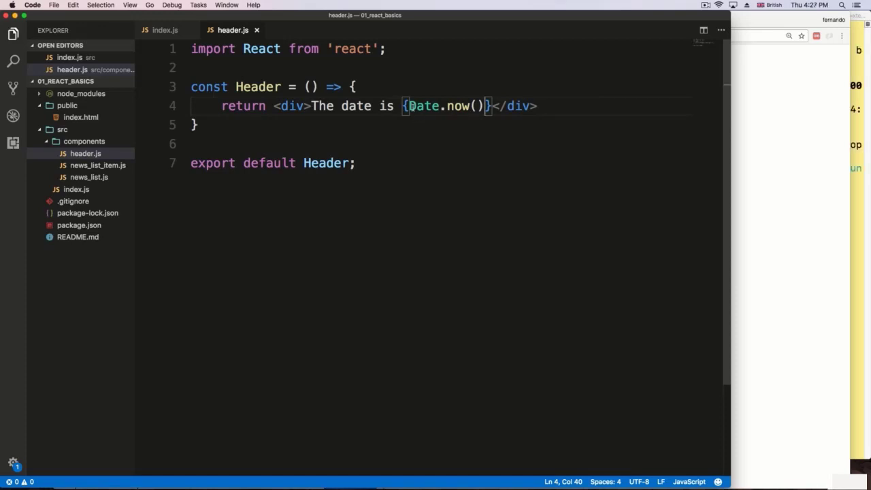
# - Select the Date.now() expression inside the Header div's braces
pyautogui.moveTo(410, 106); pyautogui.dragTo(485, 106)
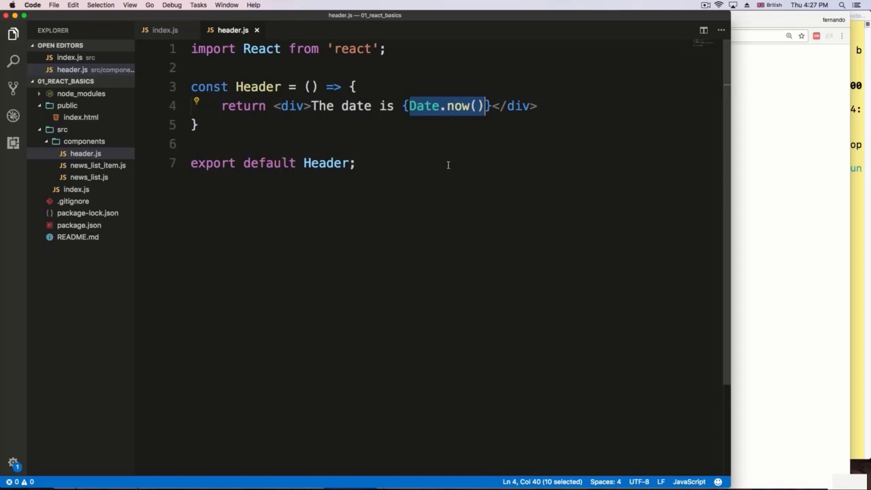
pyautogui.moveTo(445, 162)
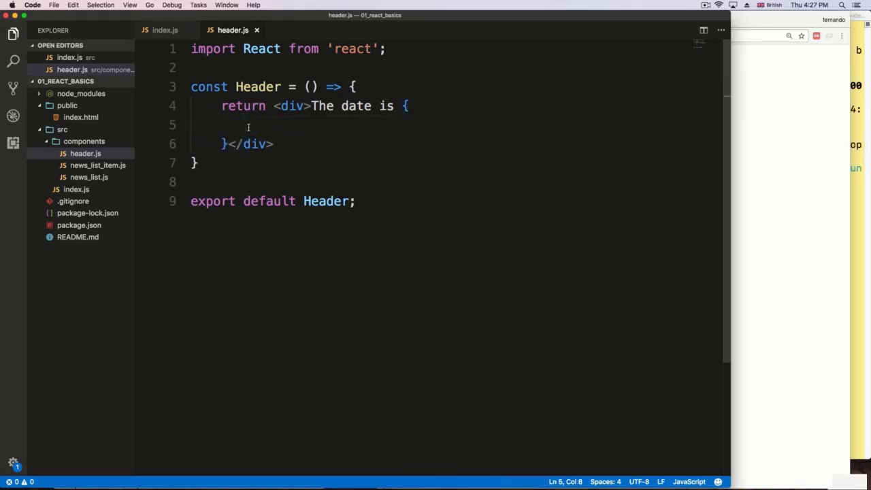
pyautogui.moveTo(381, 110)
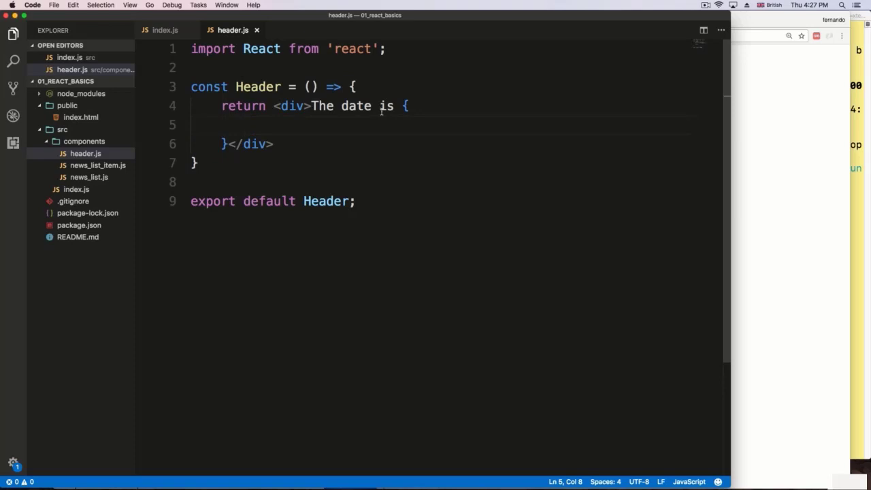
# - Declare newDate as a new Date inside the braces
pyautogui.write('const')
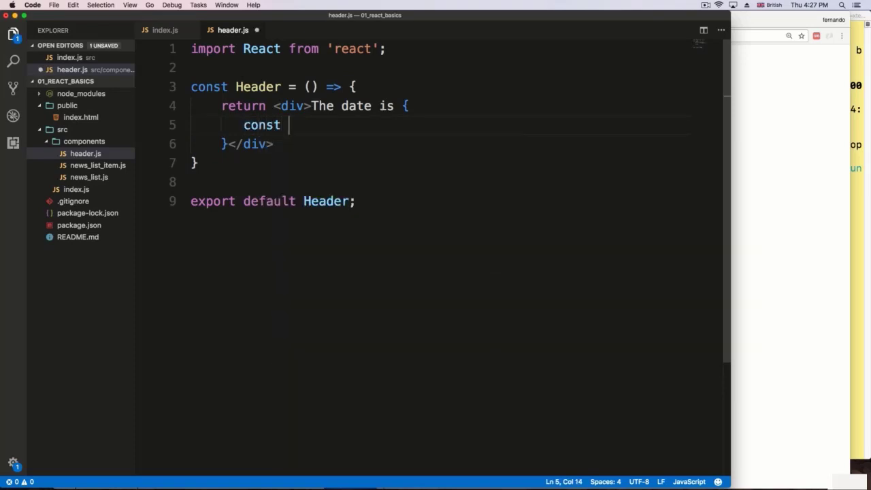
pyautogui.write('new')
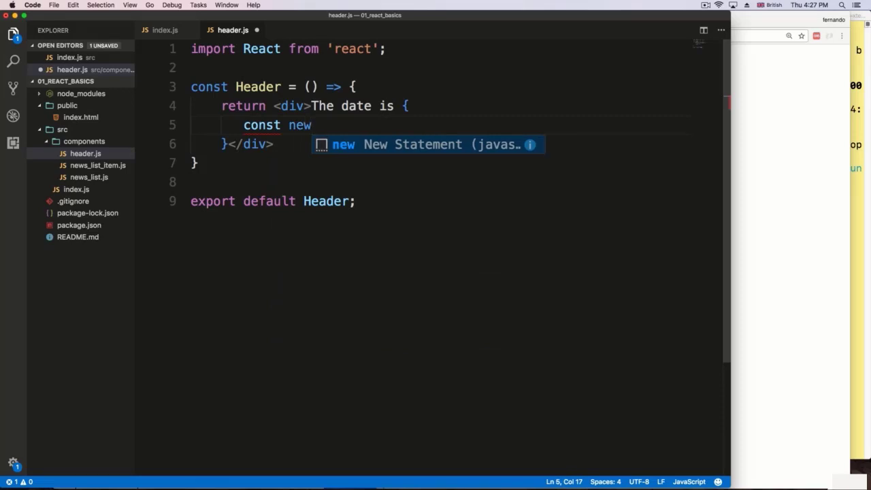
pyautogui.write('Date =')
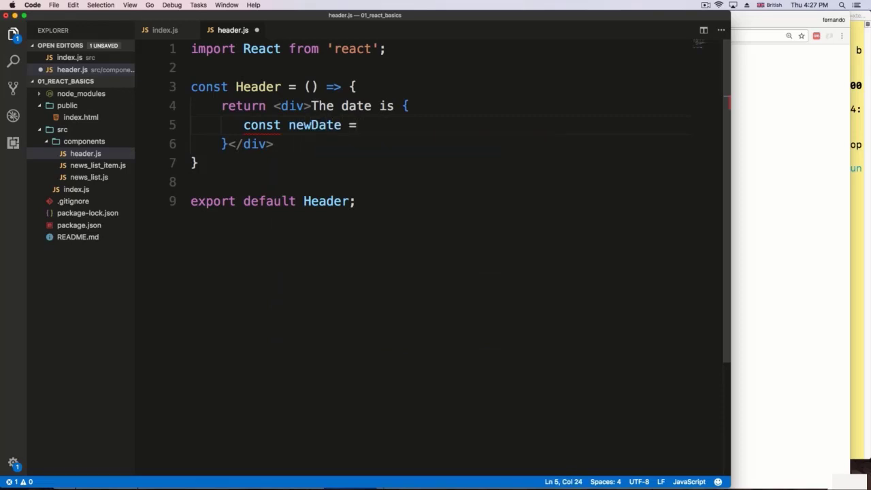
pyautogui.write('new Deta')
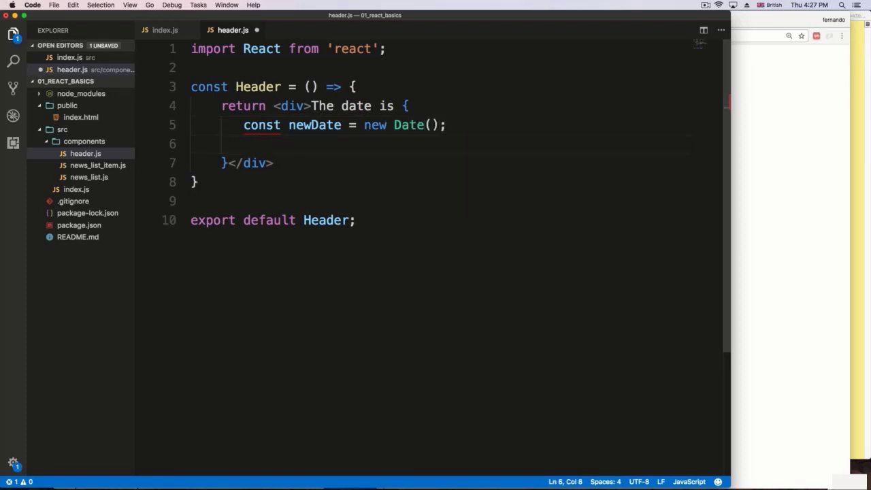
# - Return newDate.getFullYear() from the block and save header.js
pyautogui.write('return')
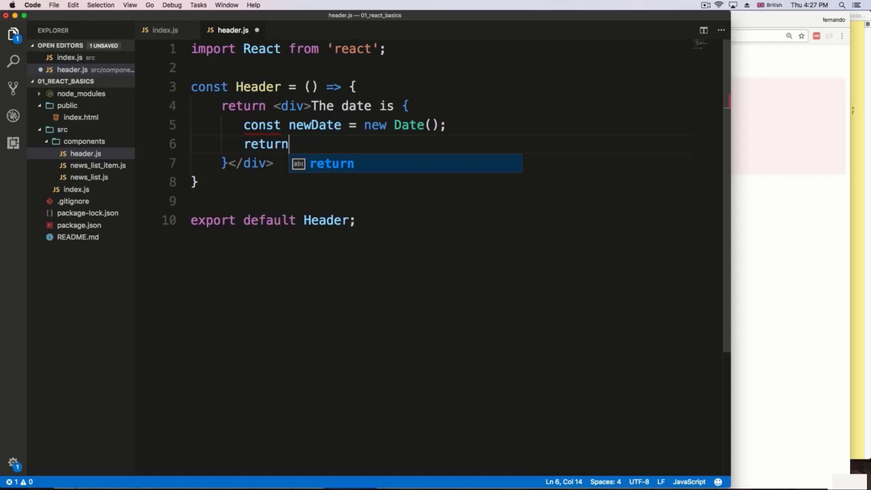
pyautogui.write('new')
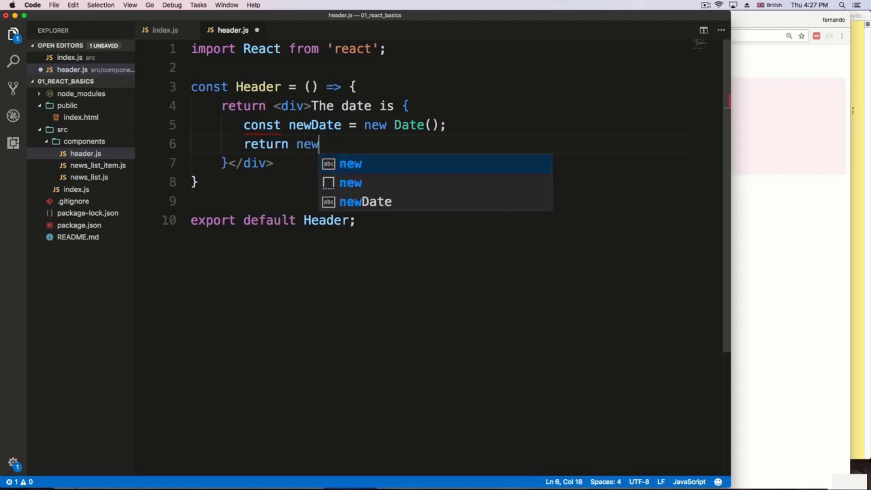
pyautogui.write('Date.')
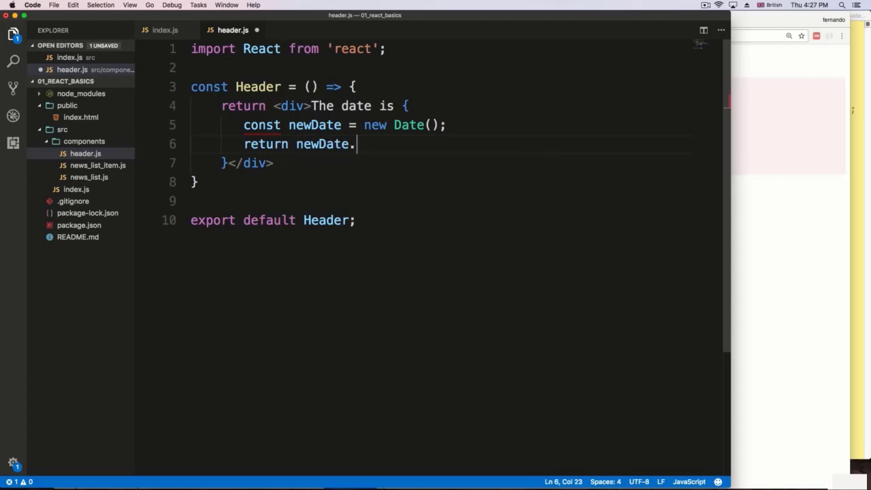
pyautogui.write('getFu')
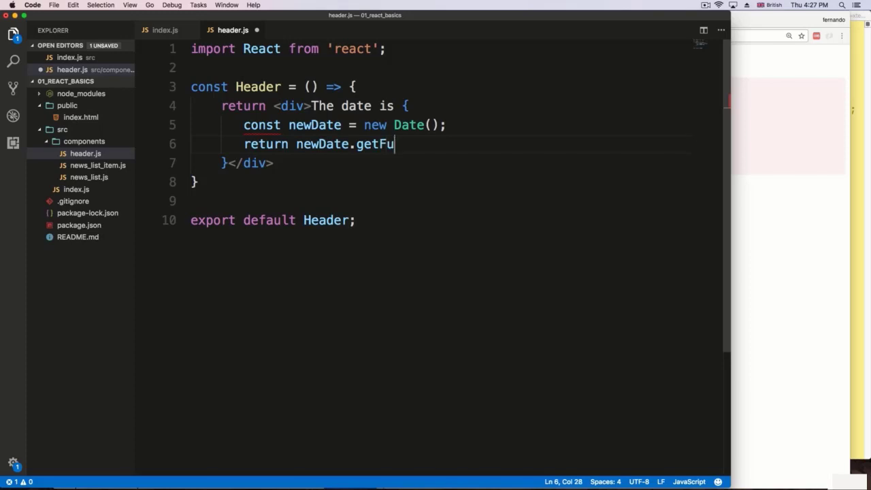
pyautogui.write('llYear()')
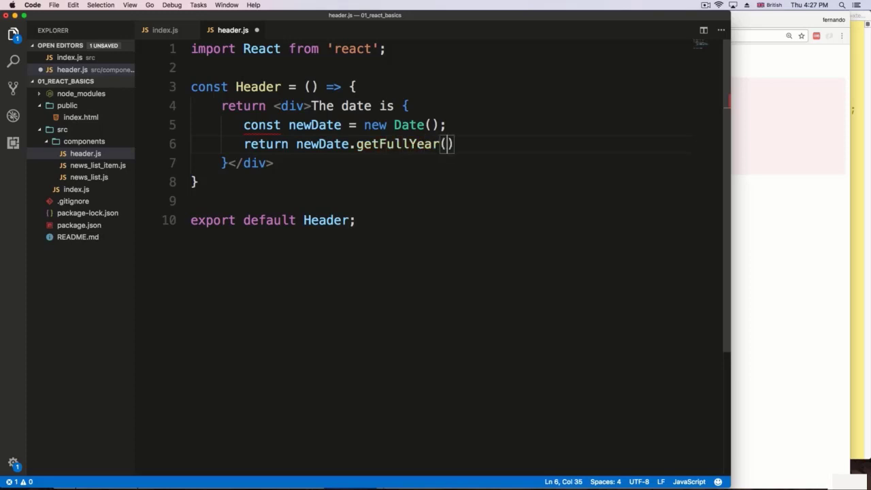
pyautogui.write(';')
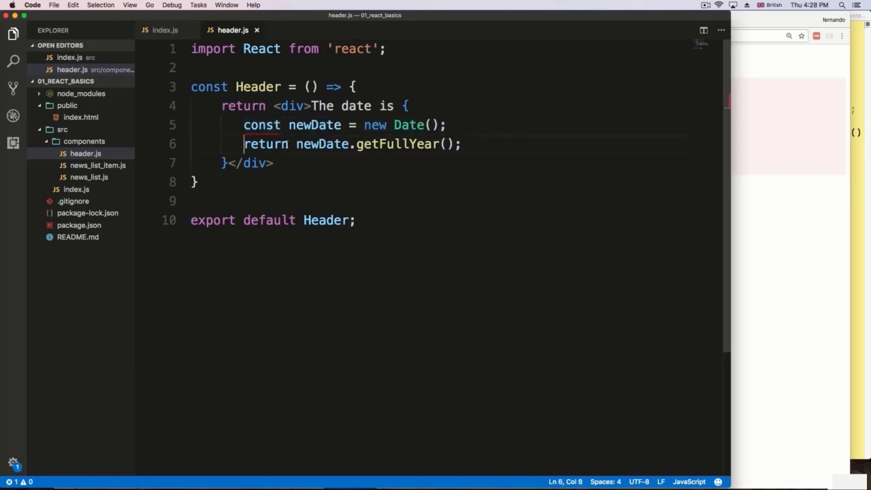
# - Create a getYear arrow function and move the newDate and getFullYear lines into it
pyautogui.moveTo(243, 143); pyautogui.dragTo(461, 143)
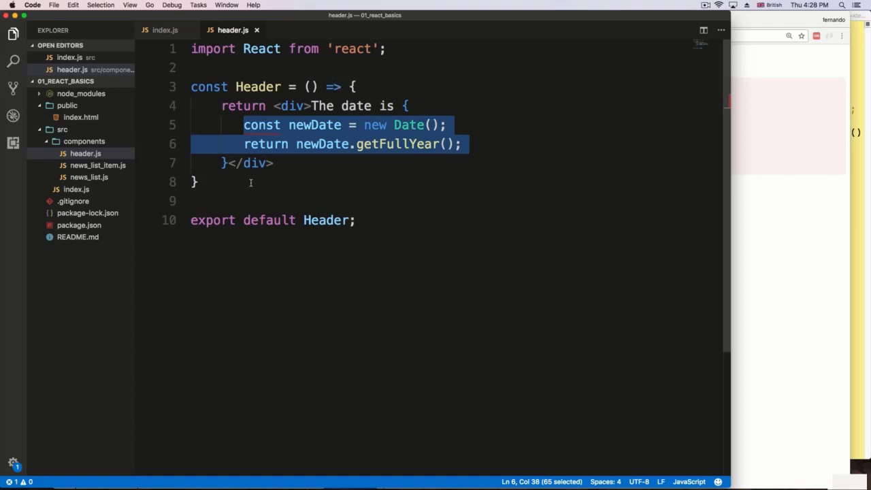
pyautogui.moveTo(284, 99)
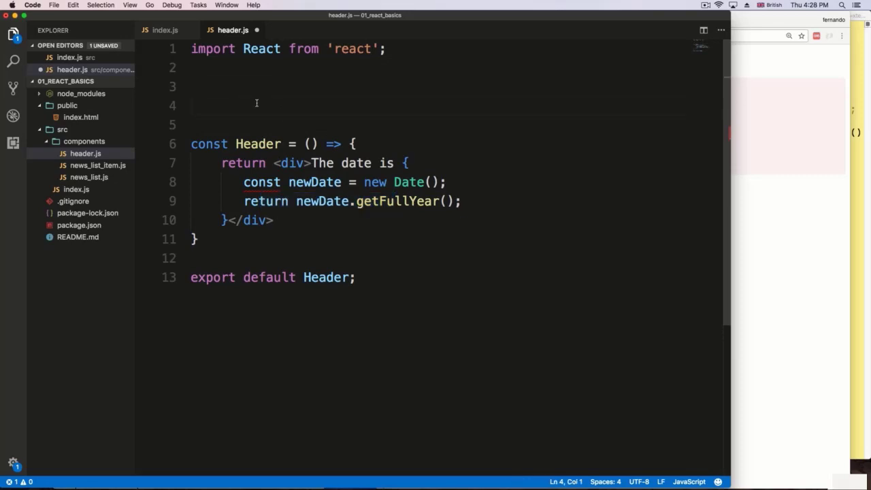
pyautogui.write('const')
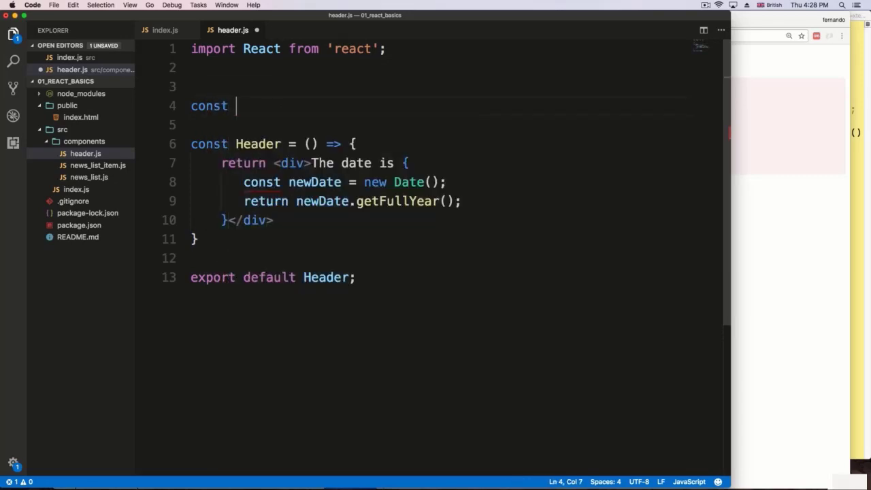
pyautogui.write('getYear')
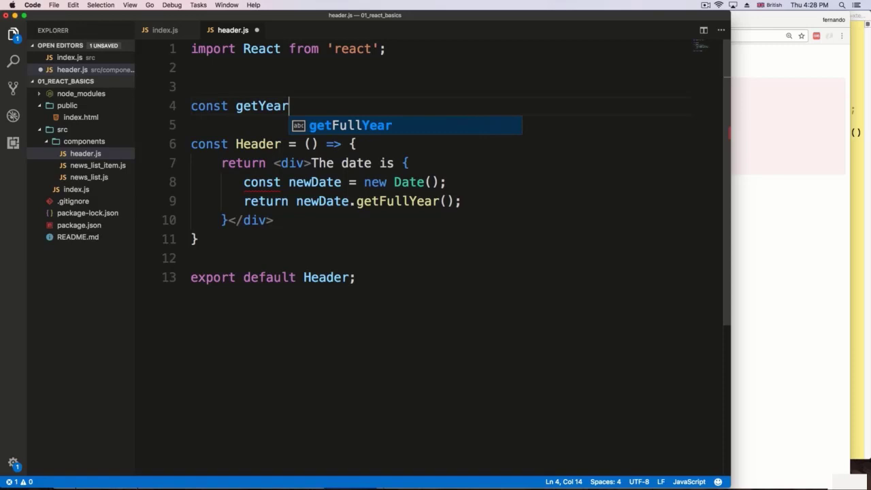
pyautogui.write('= () =')
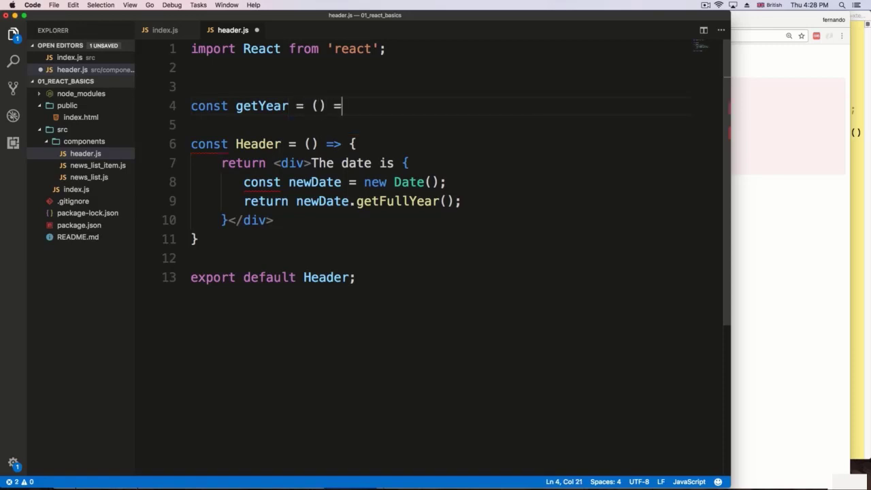
pyautogui.write('{')
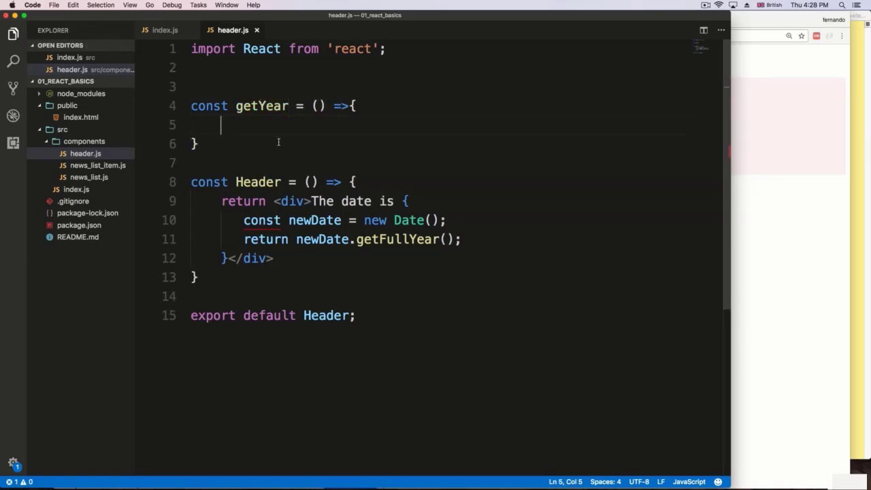
pyautogui.moveTo(244, 220); pyautogui.dragTo(461, 239)
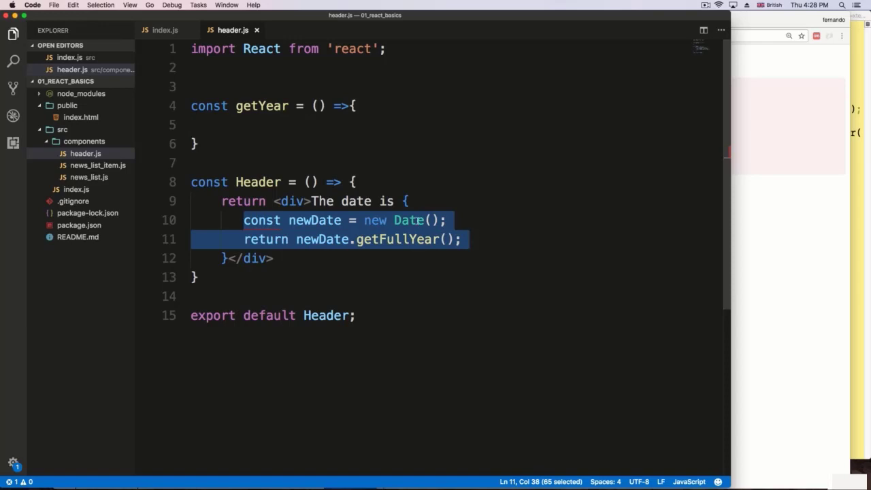
pyautogui.press('Delete')
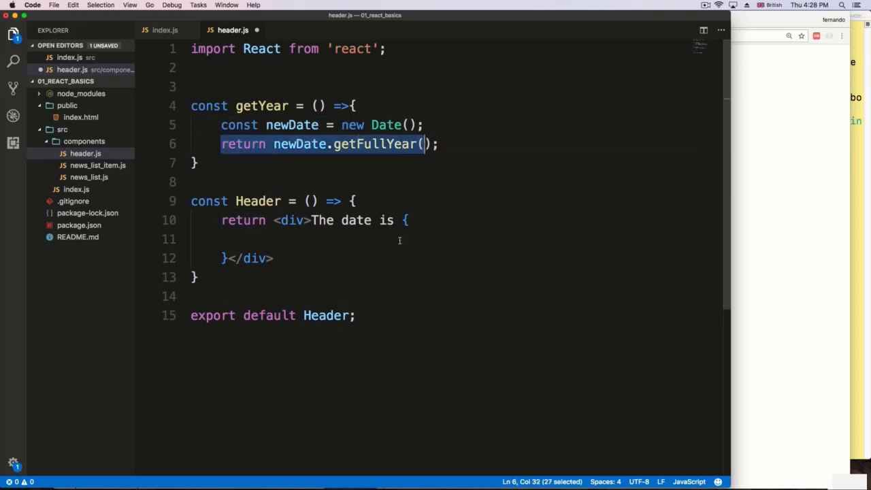
# - Try calling getYear() in the braces, then render { 5 + 5 } there instead
pyautogui.write('h')
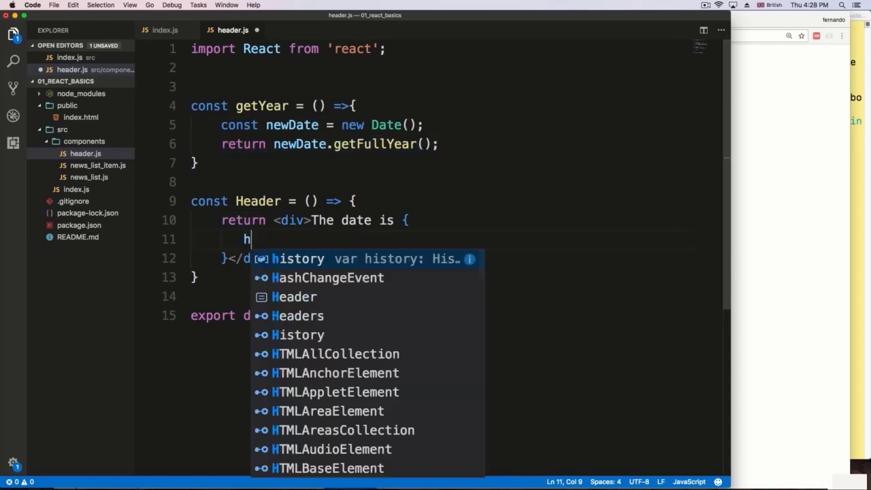
pyautogui.write('get')
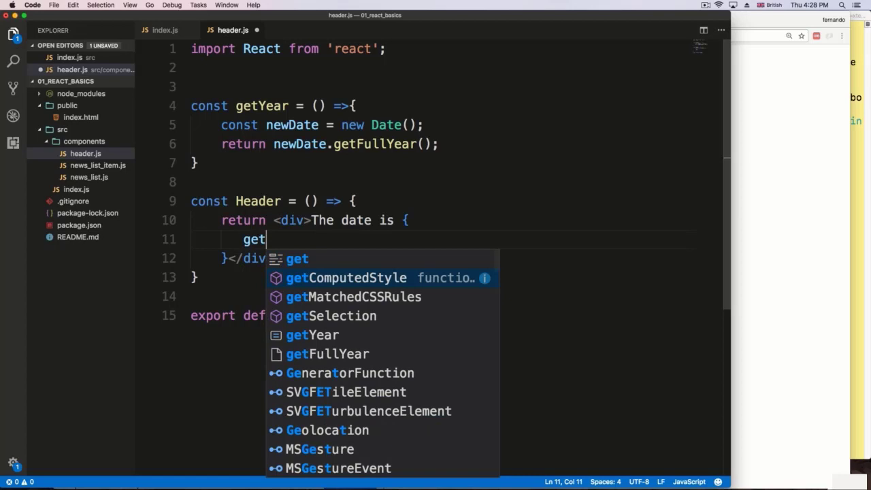
pyautogui.press('Tab')
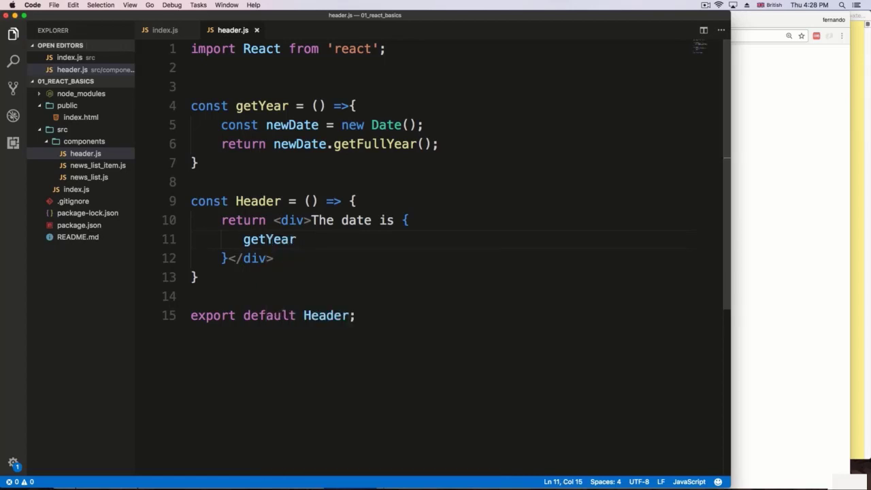
pyautogui.write('()')
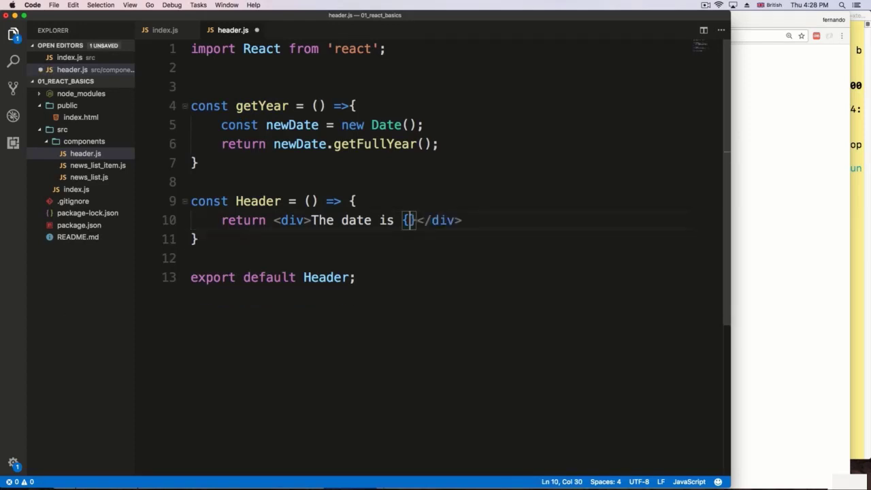
pyautogui.write('5 +')
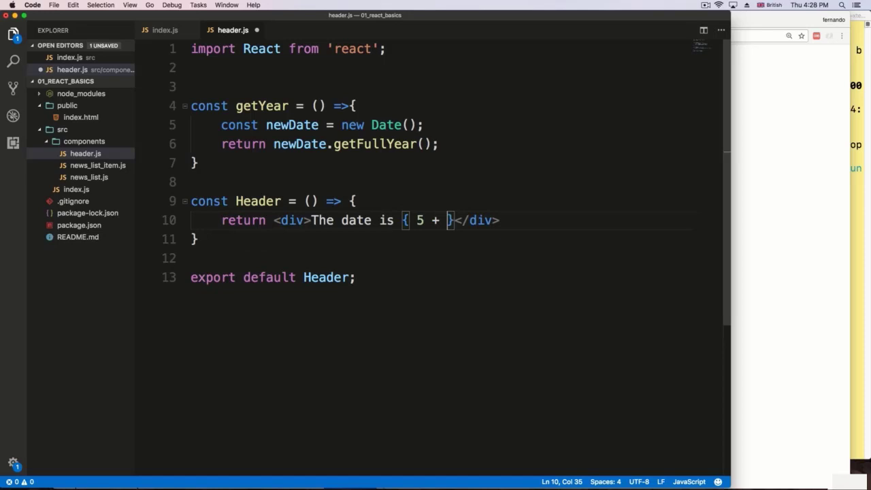
pyautogui.write('5')
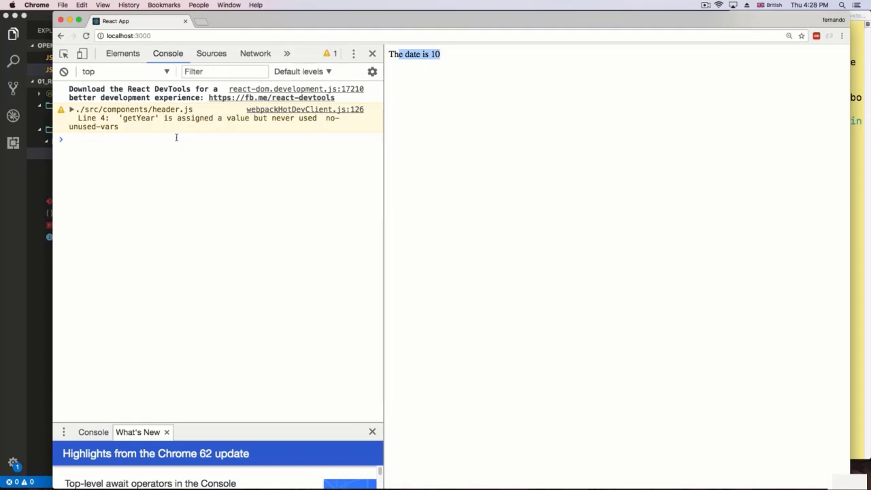
pyautogui.moveTo(31, 240)
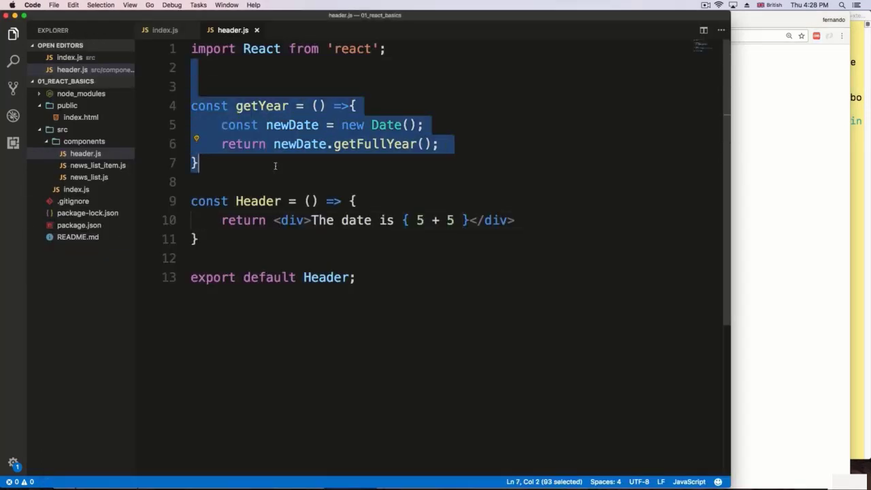
# - Delete the unused getYear function from header.js
pyautogui.press('Delete')
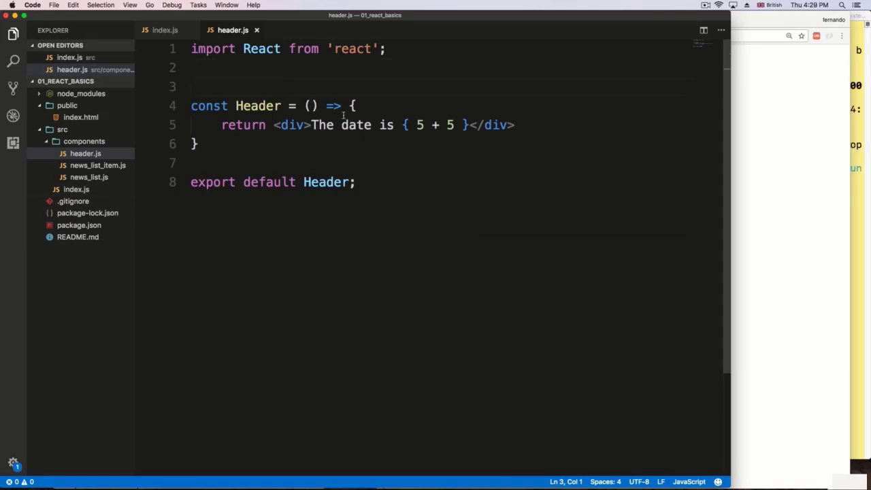
pyautogui.moveTo(258, 105)
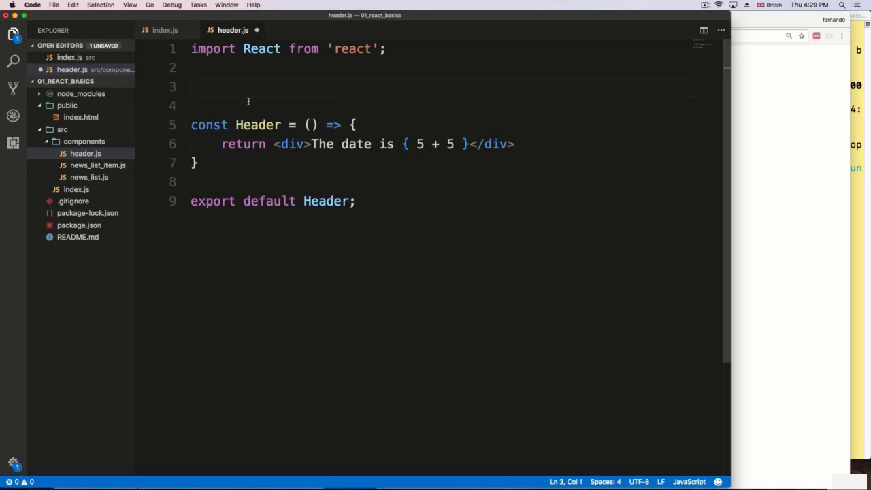
# - Add const user with name 'Francis', lastname 'Jones' and age 16 above Header
pyautogui.write('const')
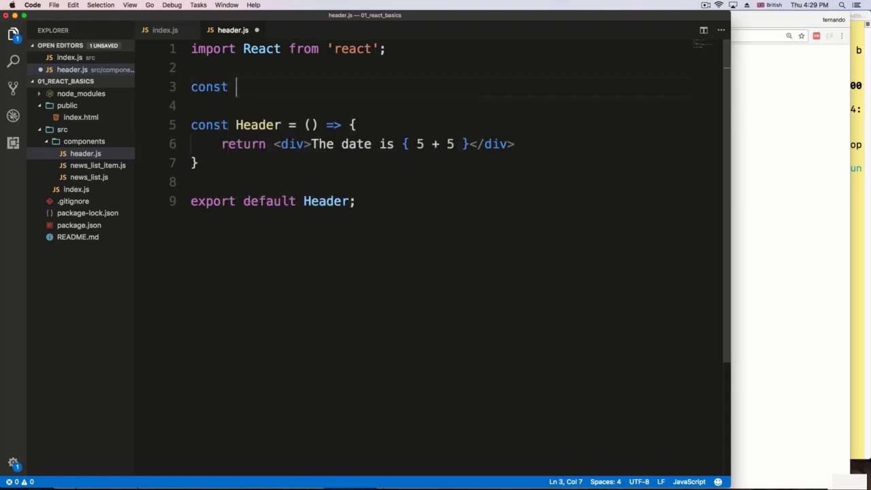
pyautogui.write('user = {')
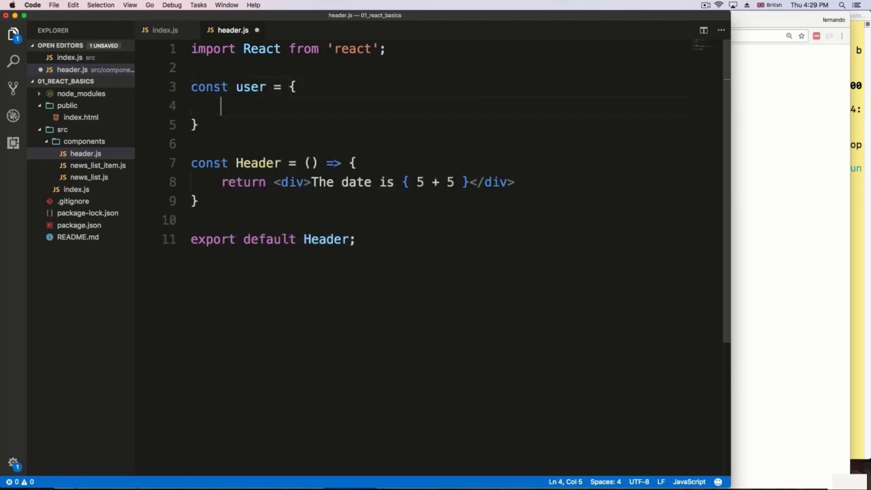
pyautogui.write('name')
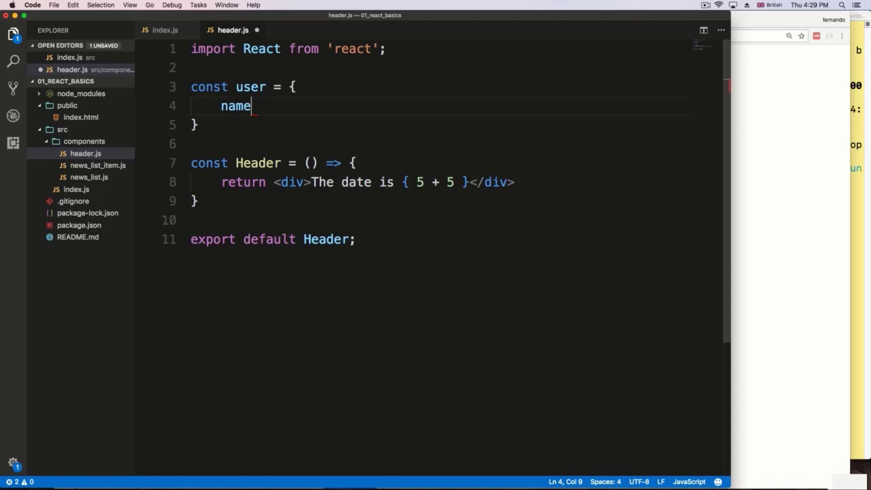
pyautogui.write(":'Fra'")
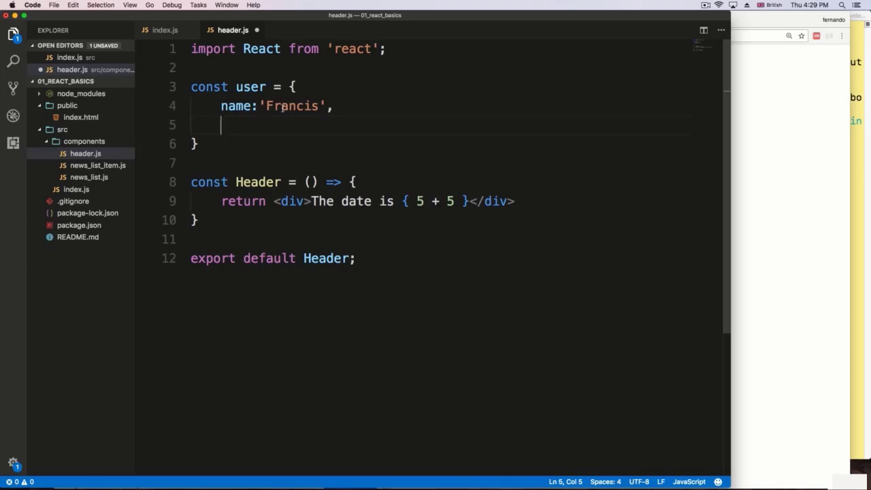
pyautogui.doubleClick(292, 105)
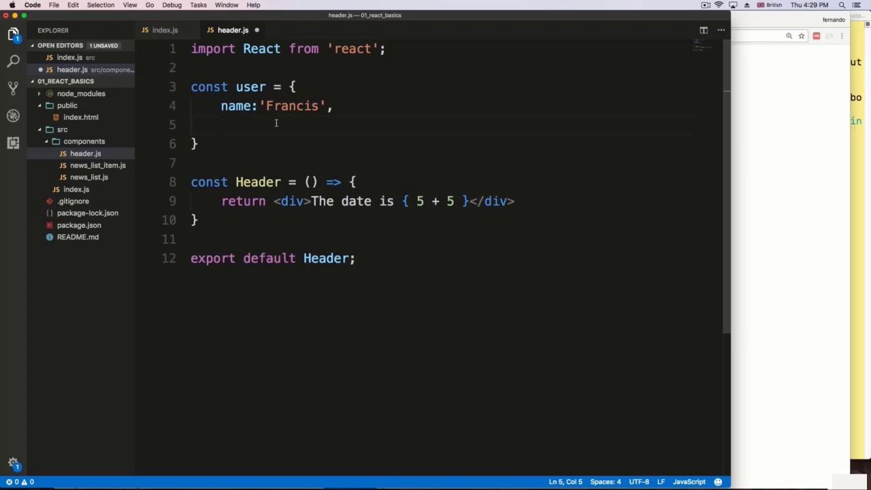
pyautogui.write("lastname:'")
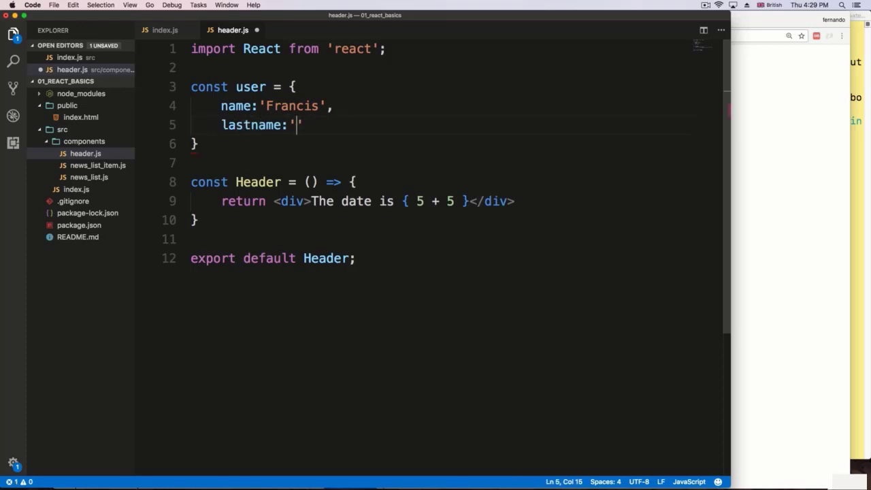
pyautogui.write("Jones'")
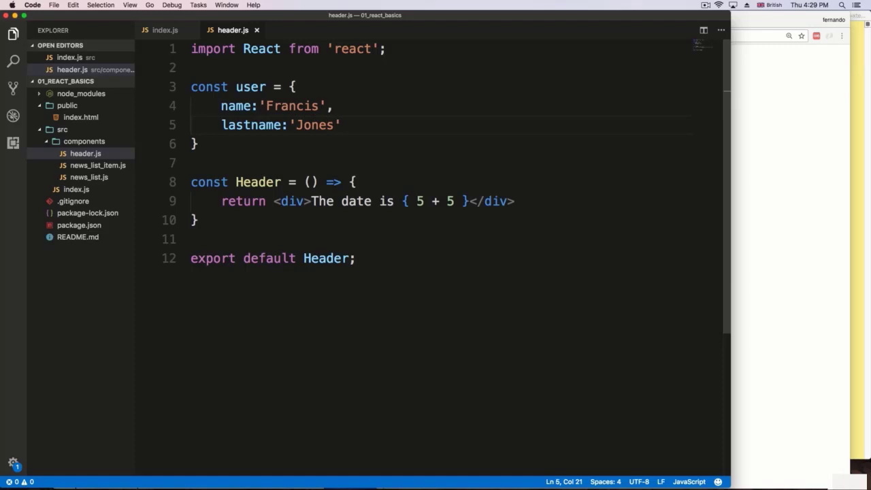
pyautogui.write(',')
pyautogui.write('age:16')
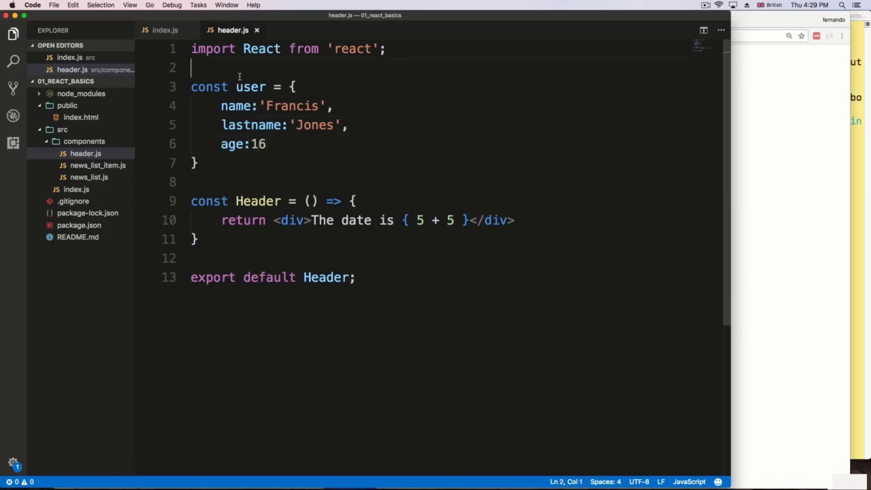
# - Wrap Header's return in parentheses around an outer div holding an empty inner div
pyautogui.click(272, 220)
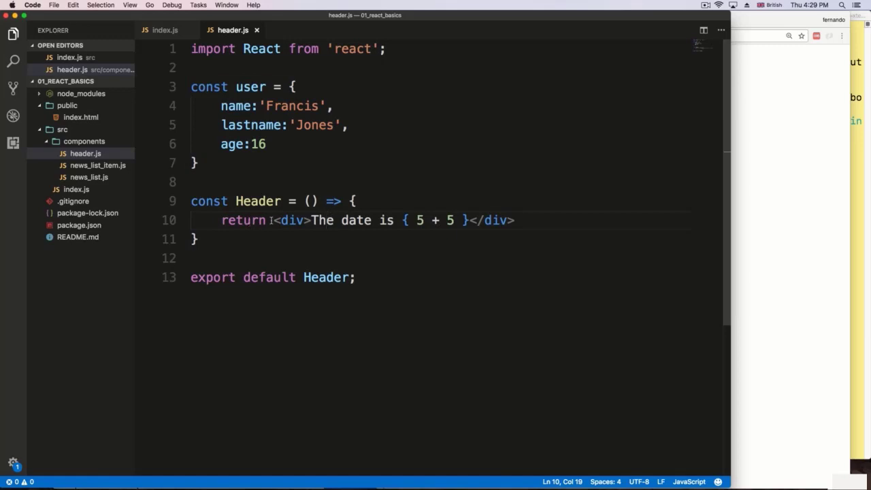
pyautogui.moveTo(273, 220); pyautogui.dragTo(515, 220)
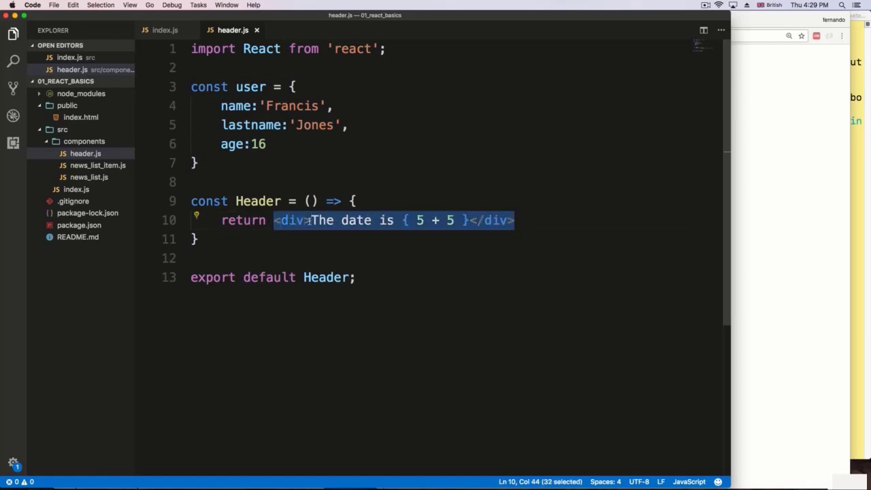
pyautogui.click(308, 220)
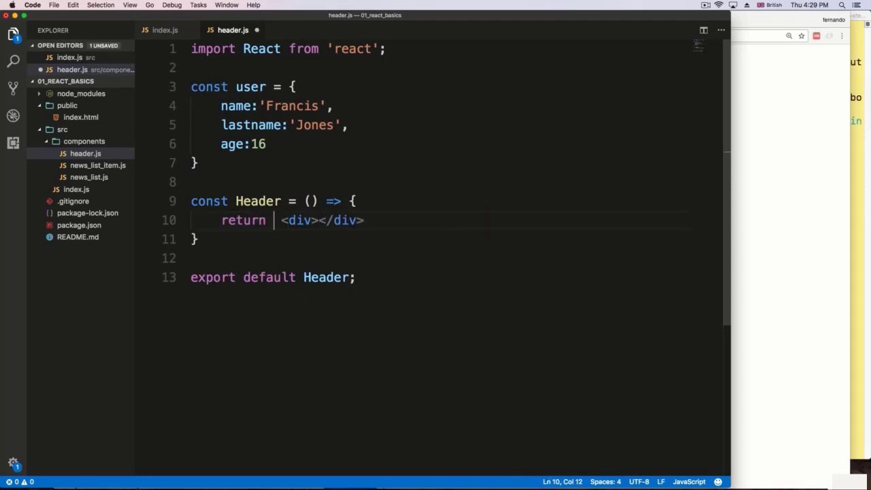
pyautogui.write('(')
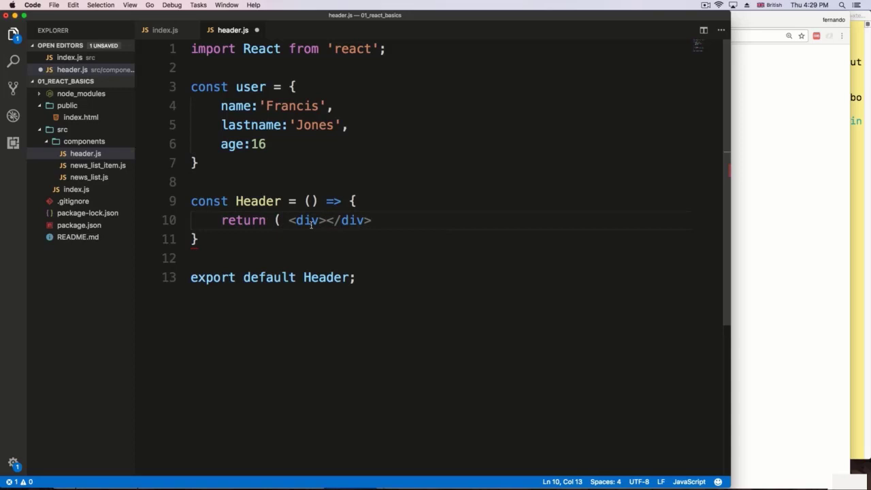
pyautogui.write(')')
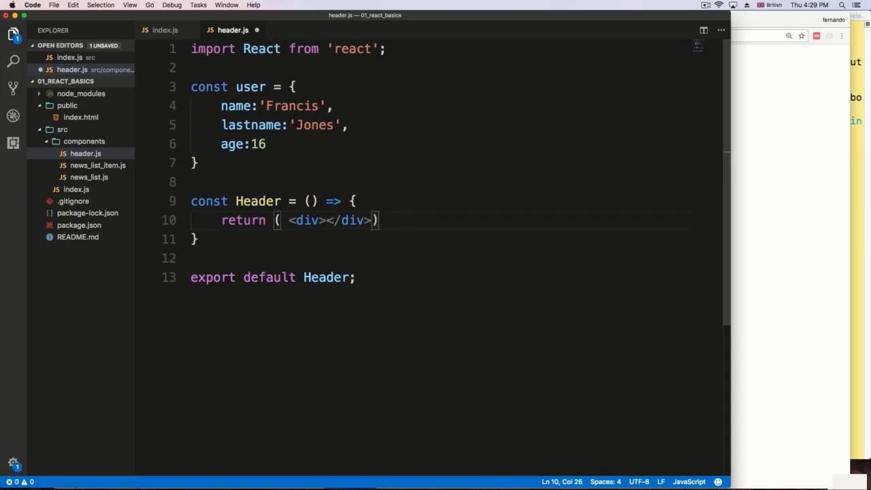
pyautogui.press('Enter')
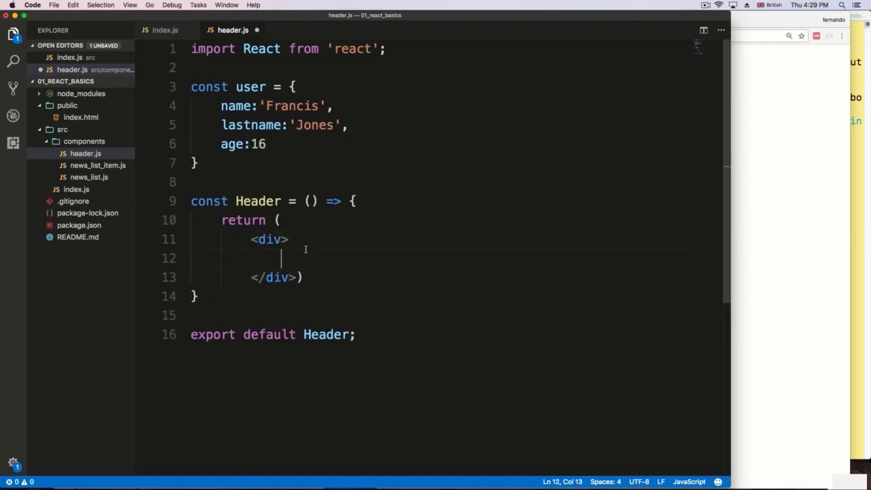
pyautogui.press('Enter')
pyautogui.write('<div></div>')
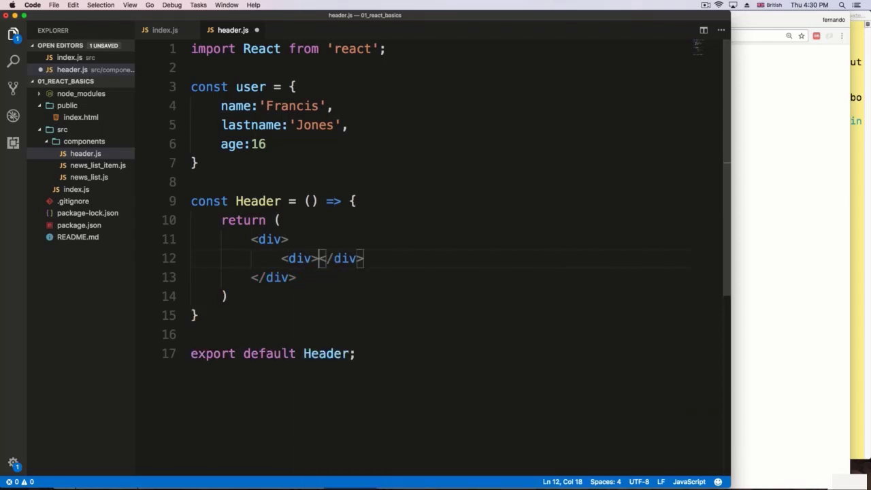
# - Fill the inner divs with {user.name}, {user.lastname} and {user.age}, then save
pyautogui.write('{')
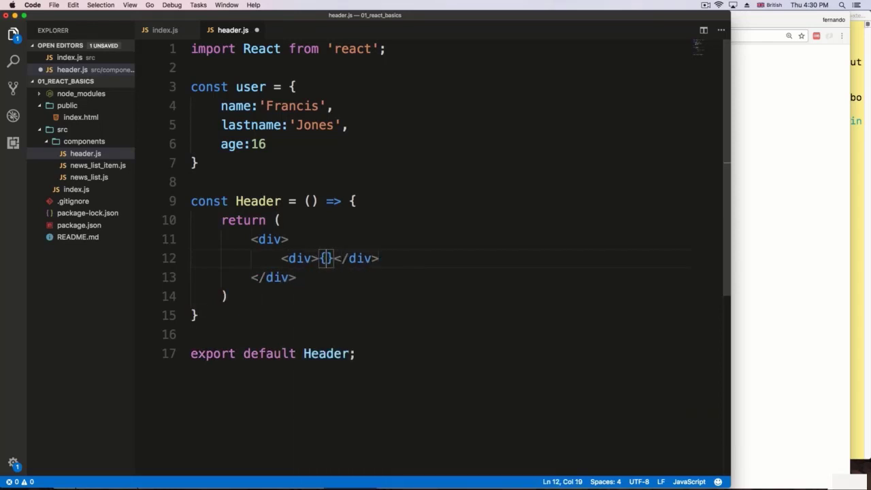
pyautogui.write('user.name')
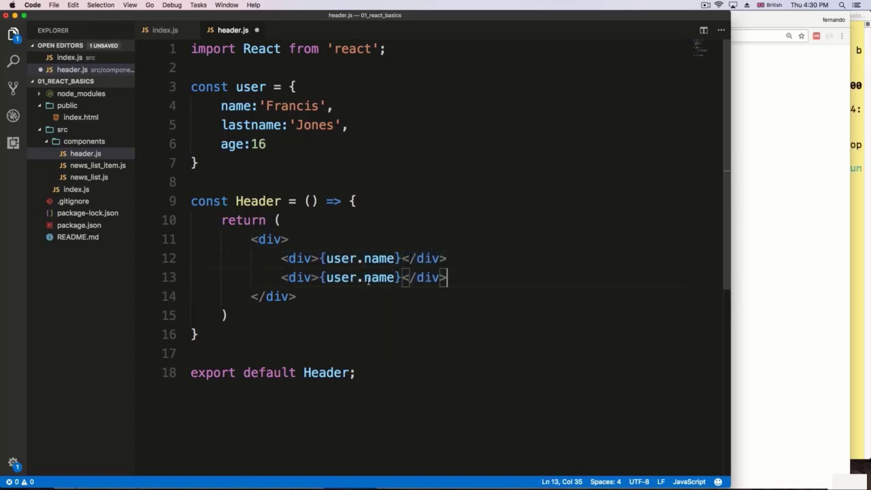
pyautogui.write('lastname')
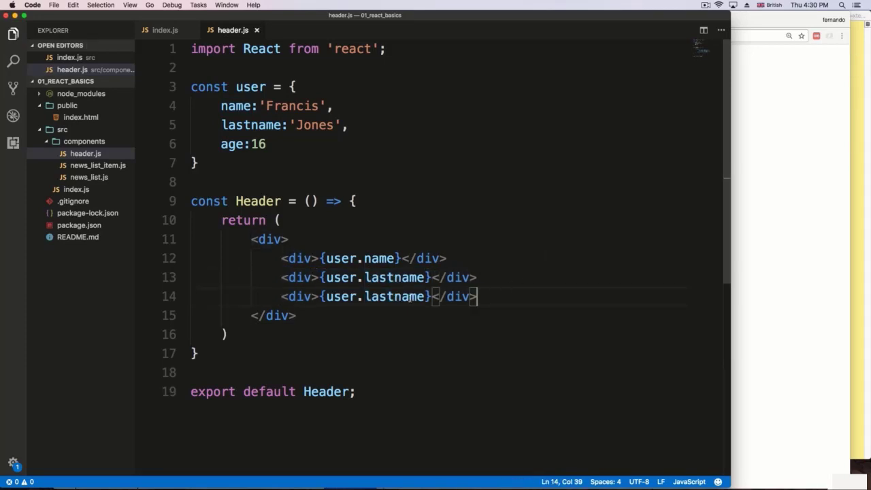
pyautogui.doubleClick(394, 297)
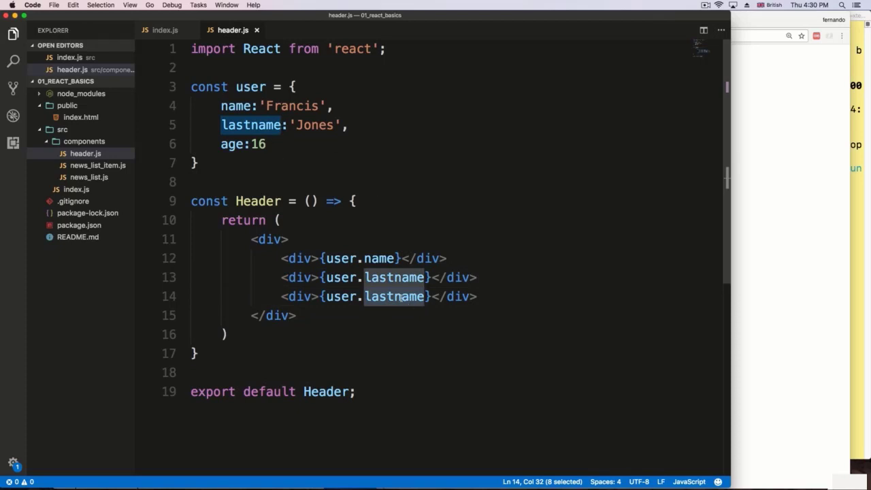
pyautogui.write('age')
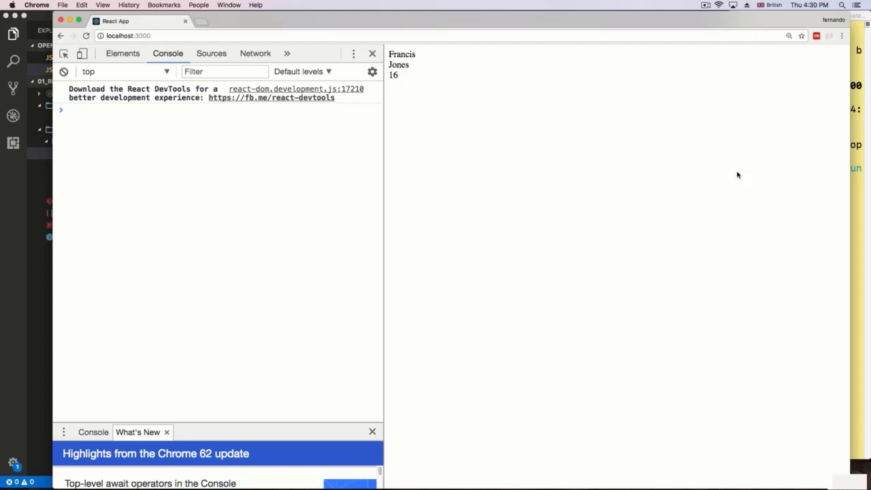
pyautogui.moveTo(73, 337)
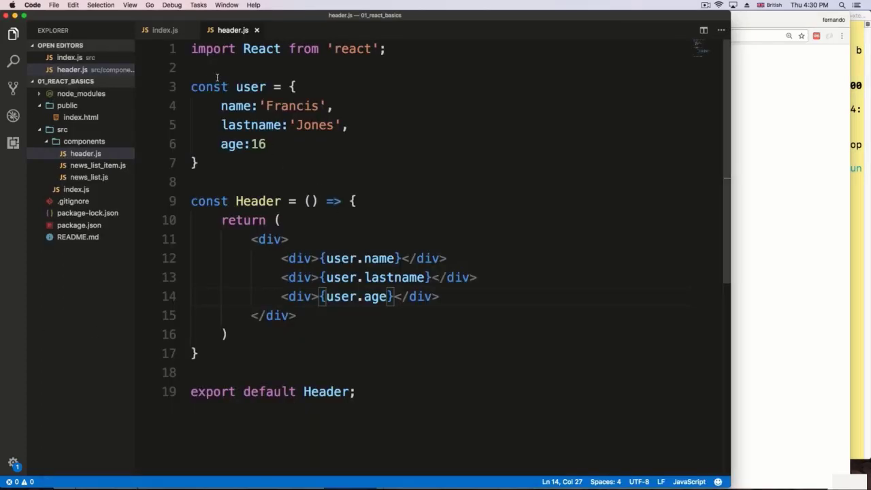
pyautogui.moveTo(191, 68); pyautogui.dragTo(198, 163)
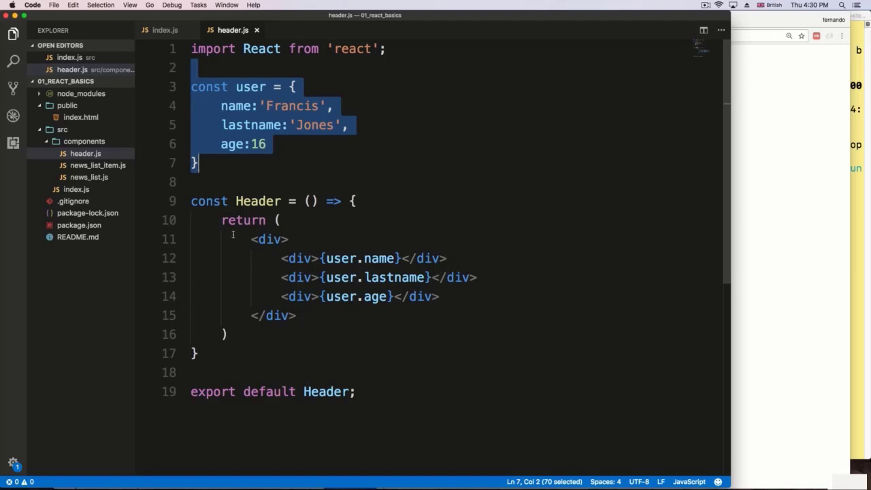
pyautogui.moveTo(250, 238); pyautogui.dragTo(297, 314)
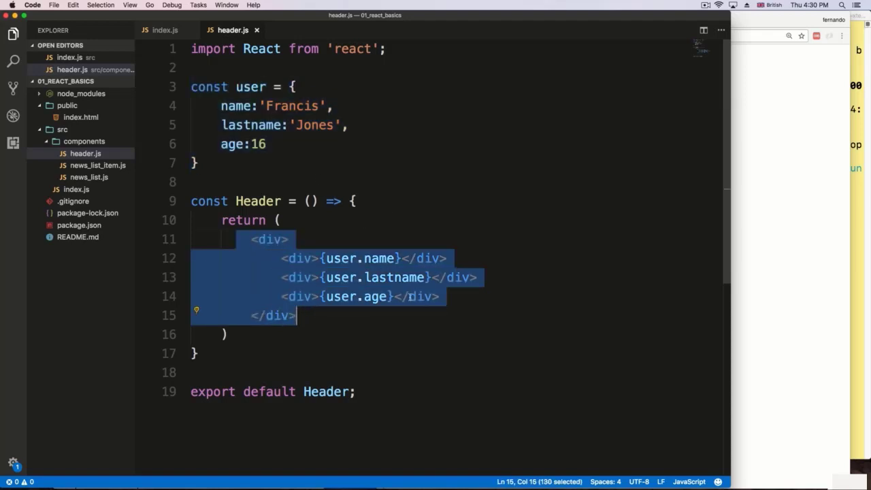
pyautogui.moveTo(191, 302)
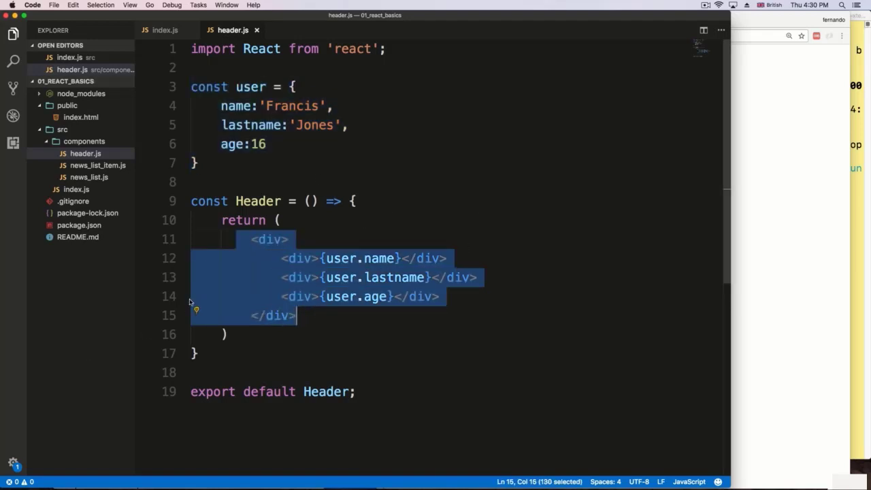
pyautogui.click(476, 278)
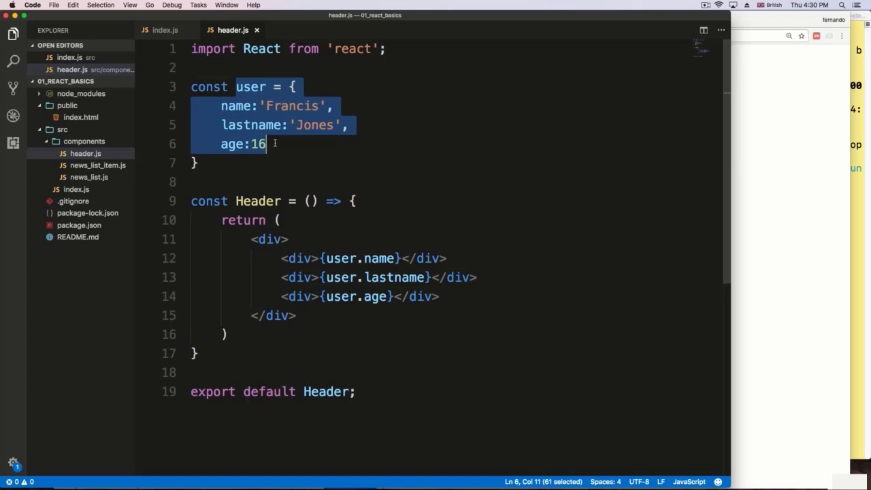
pyautogui.moveTo(276, 142)
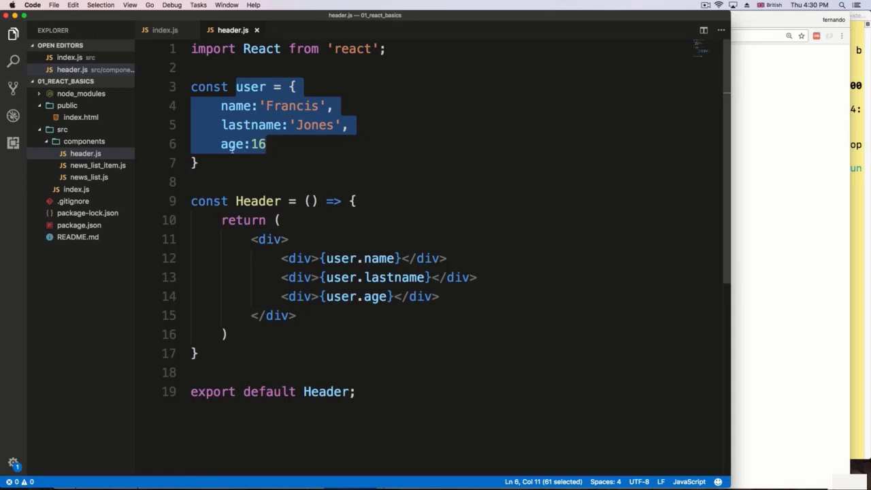
pyautogui.moveTo(267, 185)
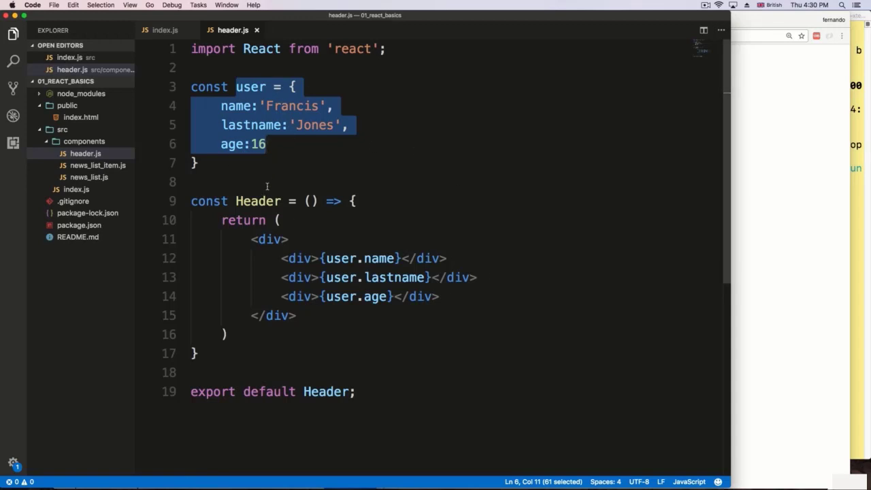
pyautogui.moveTo(272, 143)
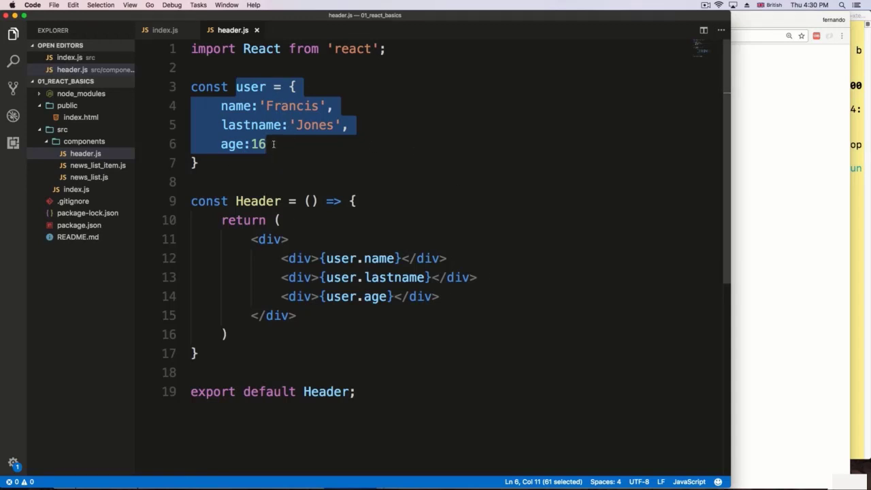
pyautogui.moveTo(767, 272)
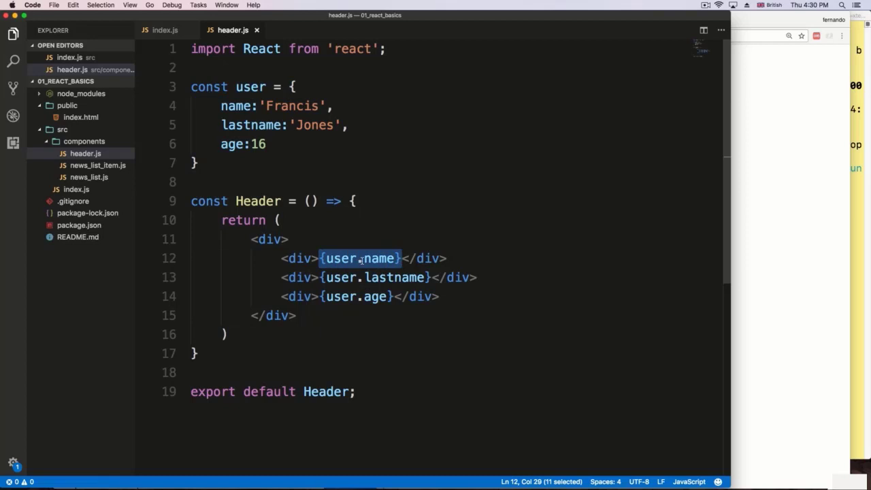
pyautogui.moveTo(360, 258)
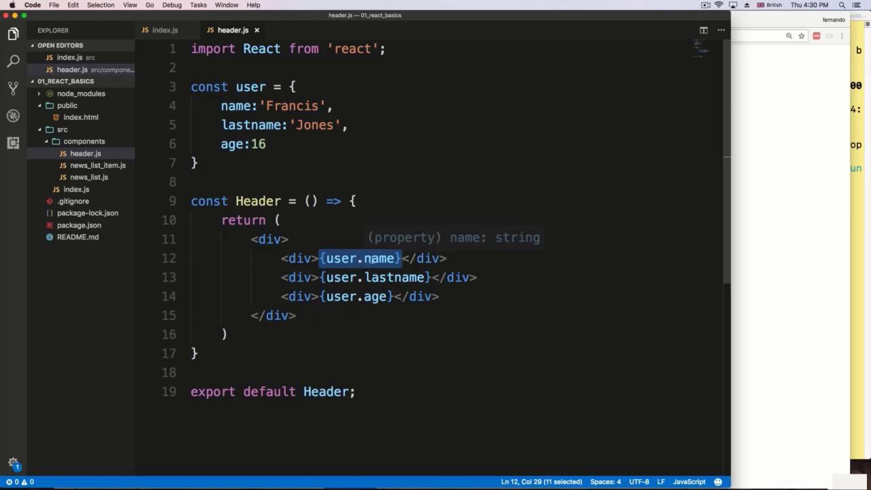
pyautogui.press('Backspace')
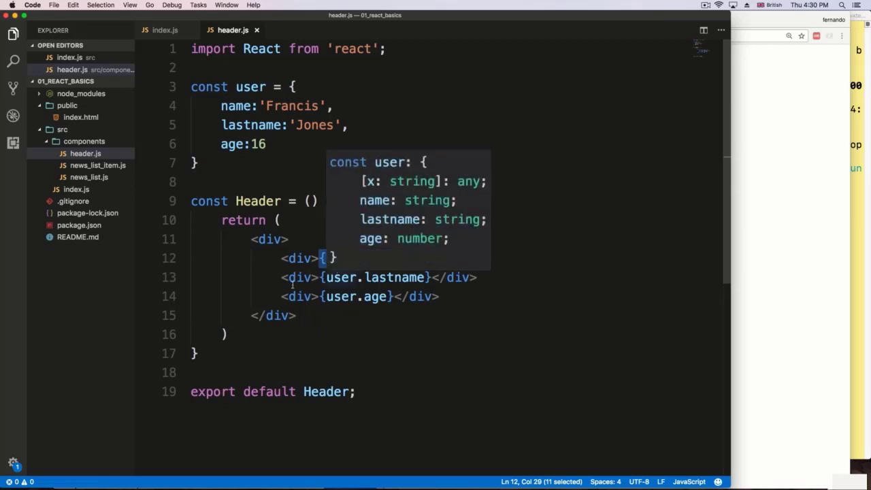
pyautogui.write('user.')
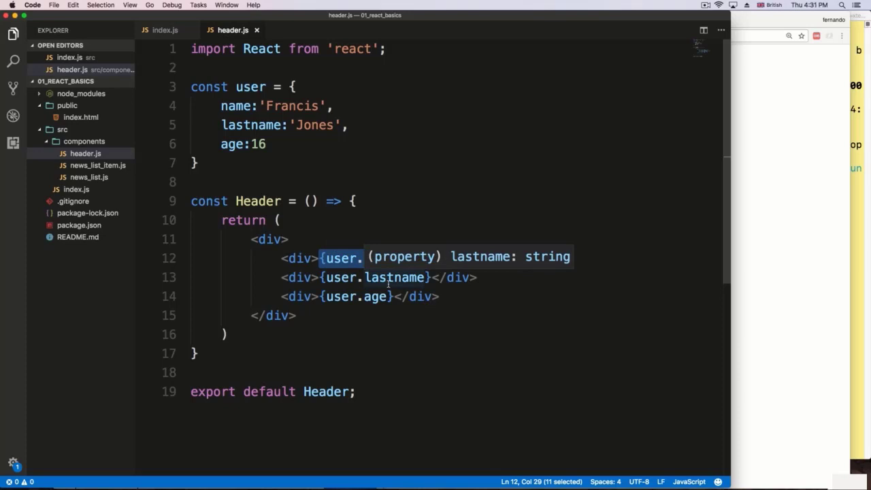
pyautogui.write('name}</div>')
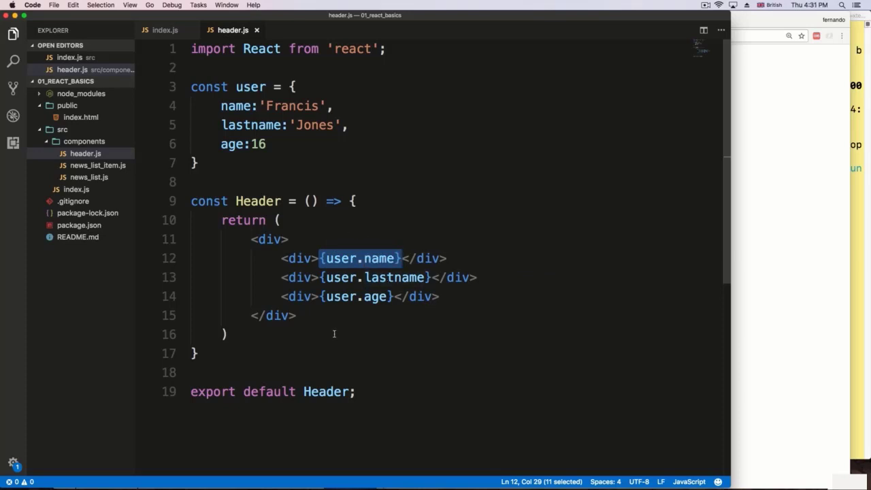